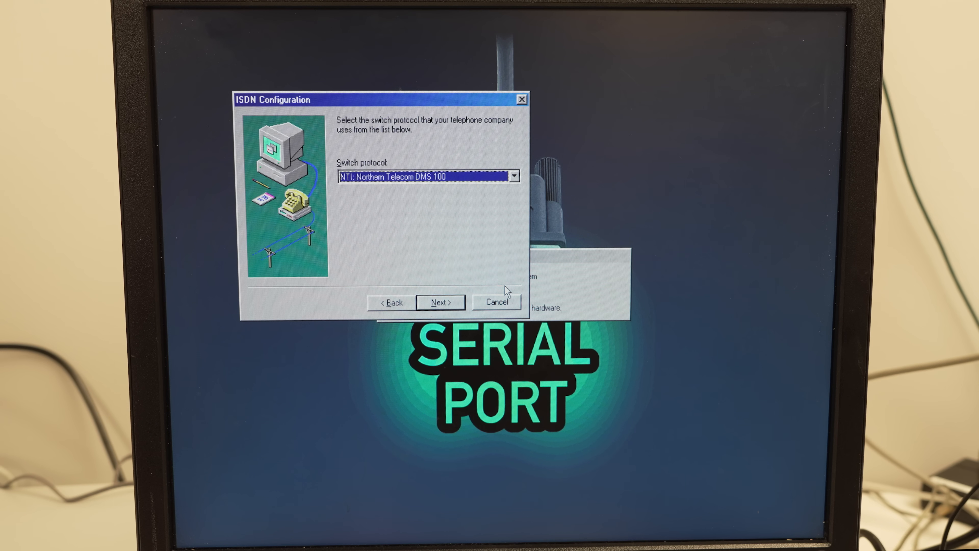
- Accept the DMS 100 switch, enter phone numbers with SPIDs like 5600102, and finish the wizard
{"action": "left_click", "coordinate": [440, 302]}
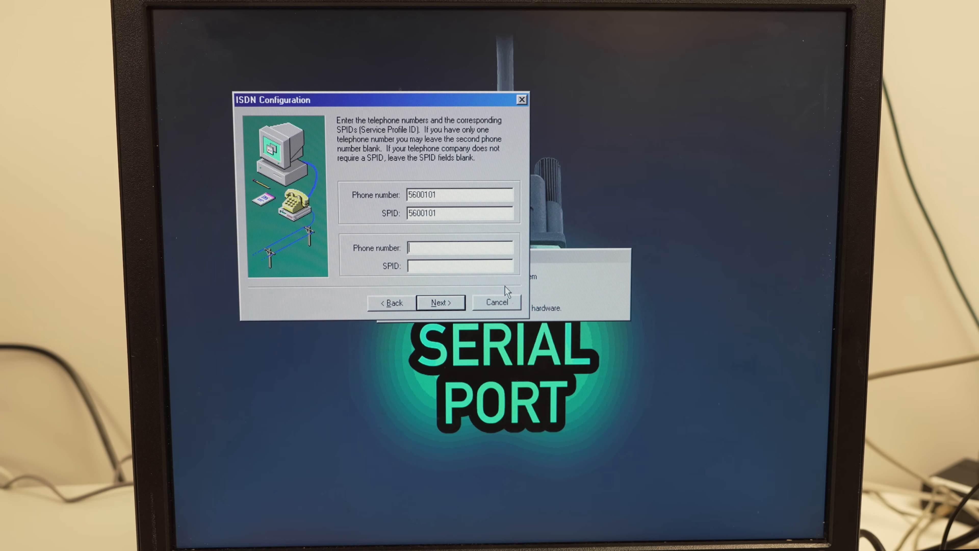
{"action": "type", "text": "5600102"}
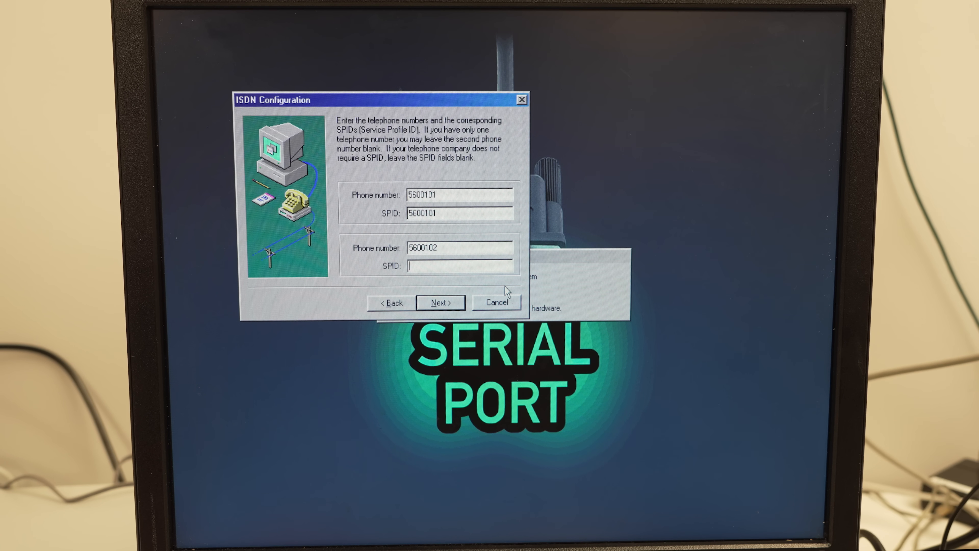
{"action": "type", "text": "5600102"}
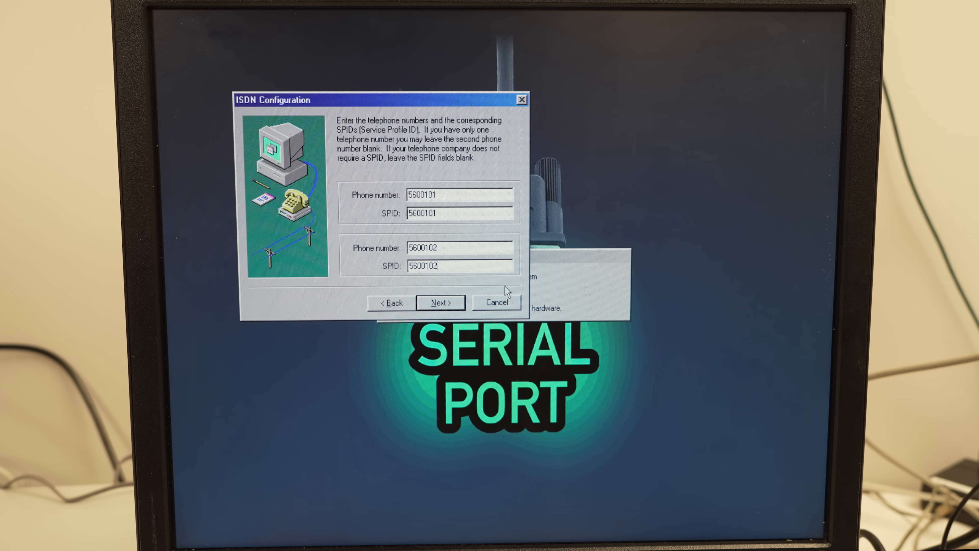
{"action": "left_click", "coordinate": [441, 303]}
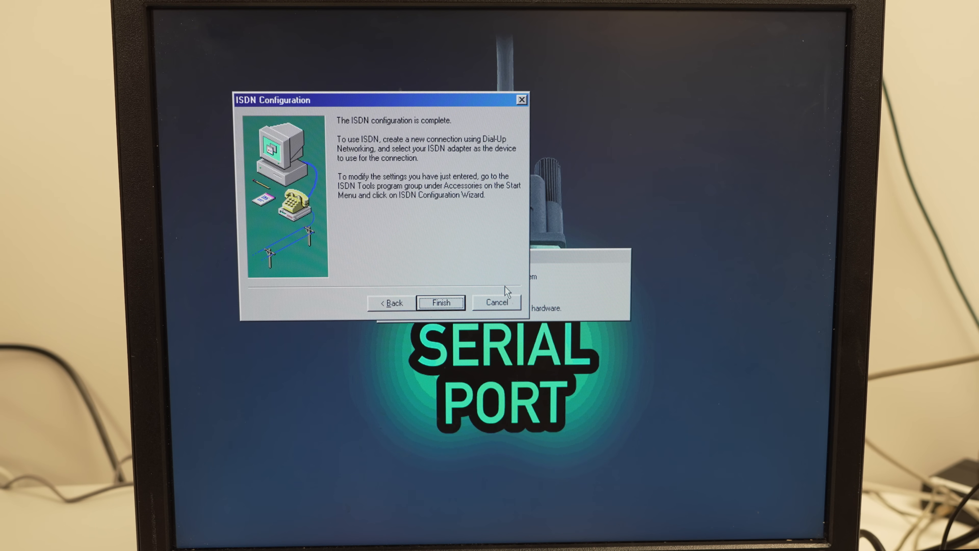
{"action": "left_click", "coordinate": [442, 303]}
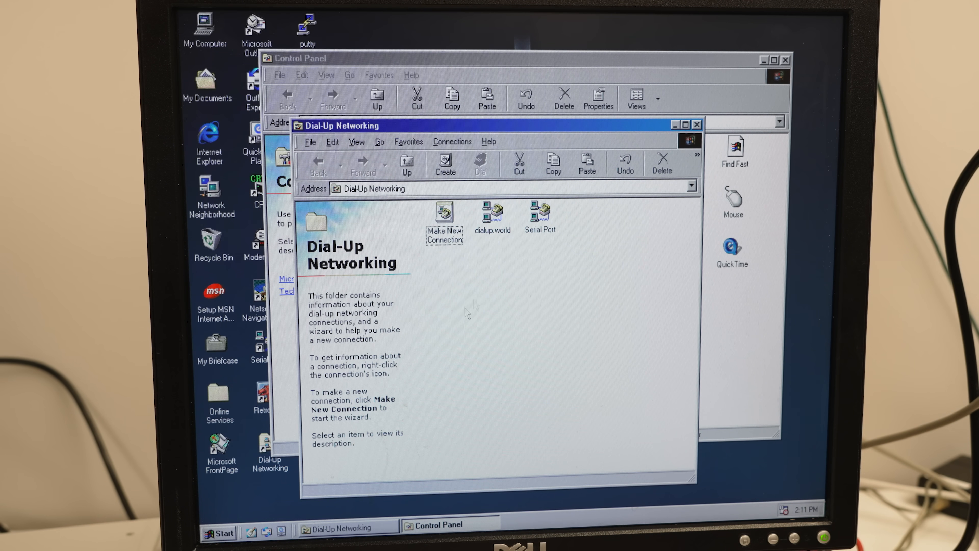
- Create a connection named ISDN on EasyISDN1 and keep its 64K Data speed preference
{"action": "double_click", "coordinate": [445, 213]}
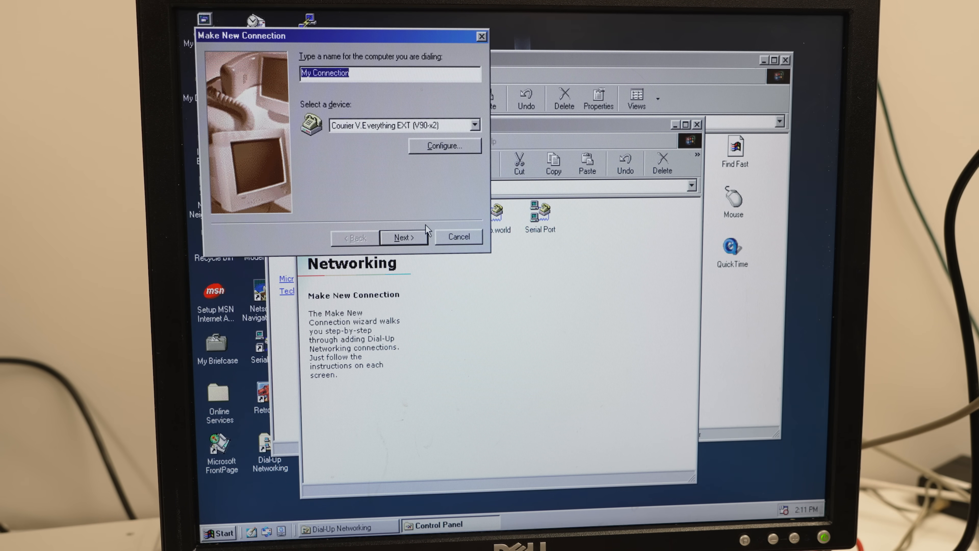
{"action": "type", "text": "ISDN"}
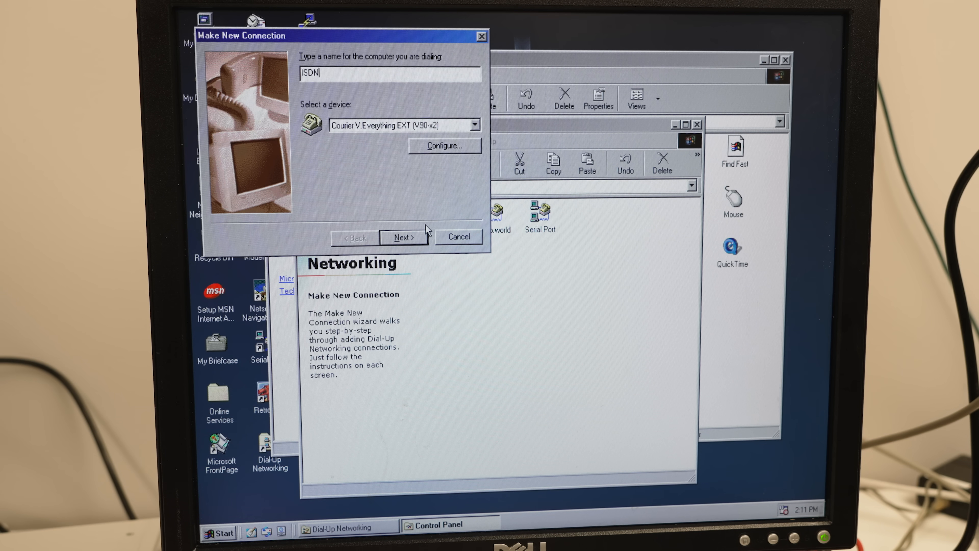
{"action": "mouse_move", "coordinate": [398, 116]}
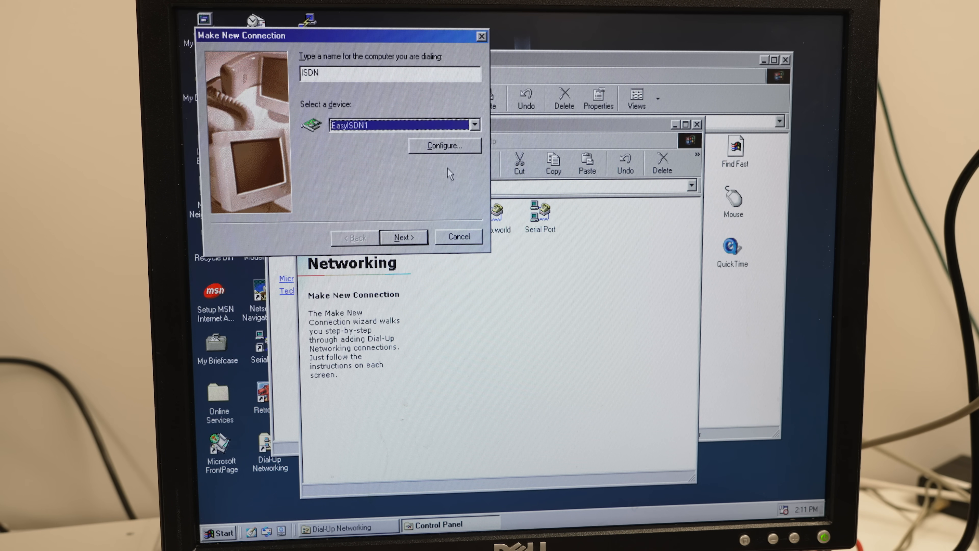
{"action": "left_click", "coordinate": [445, 146]}
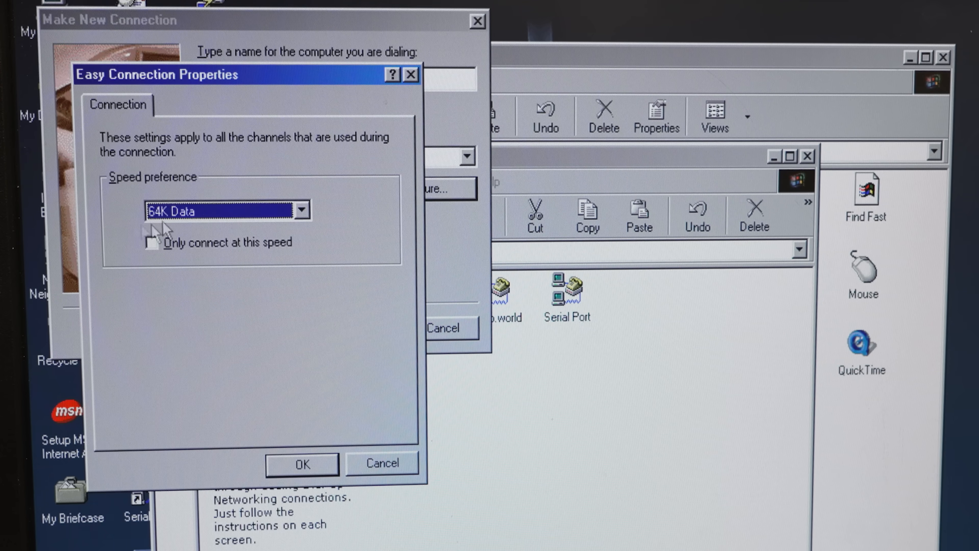
{"action": "mouse_move", "coordinate": [329, 463]}
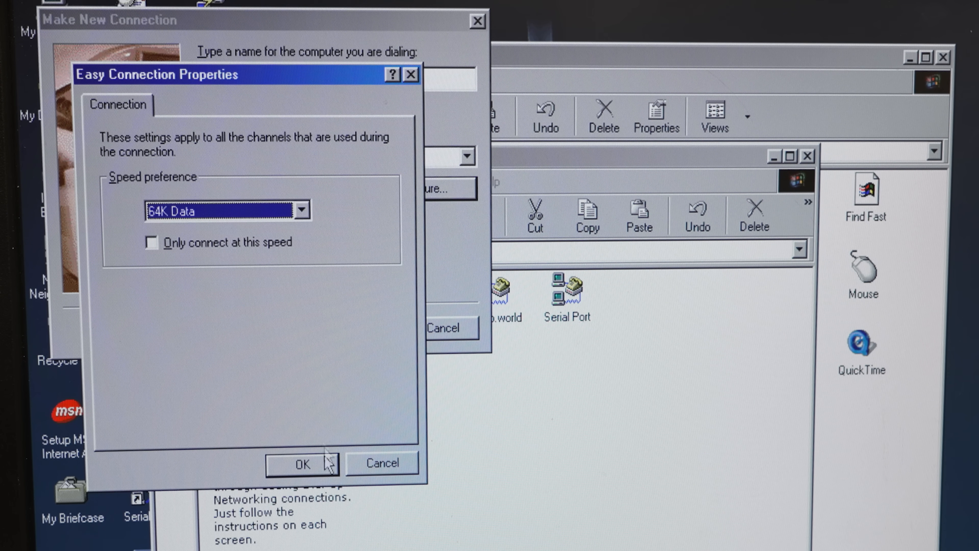
{"action": "left_click", "coordinate": [302, 465]}
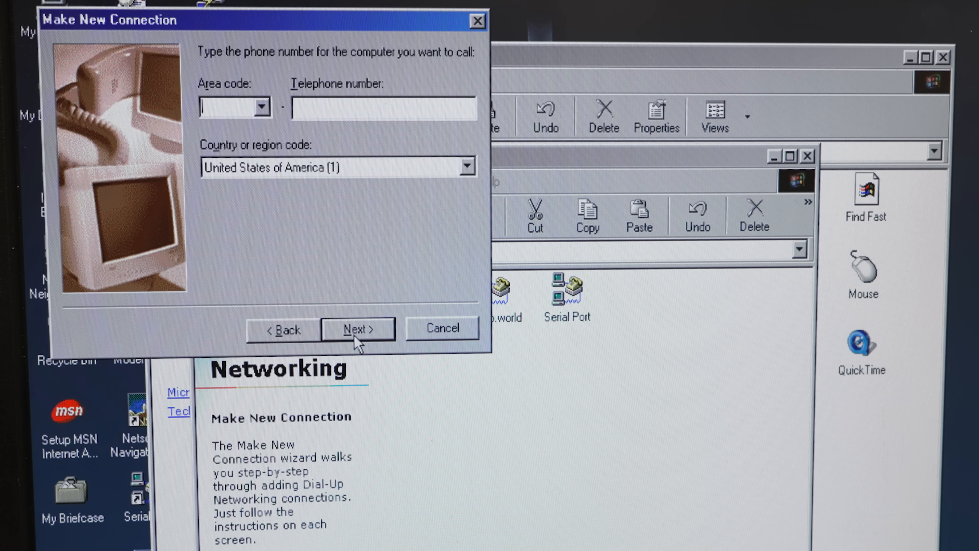
{"action": "type", "text": "99"}
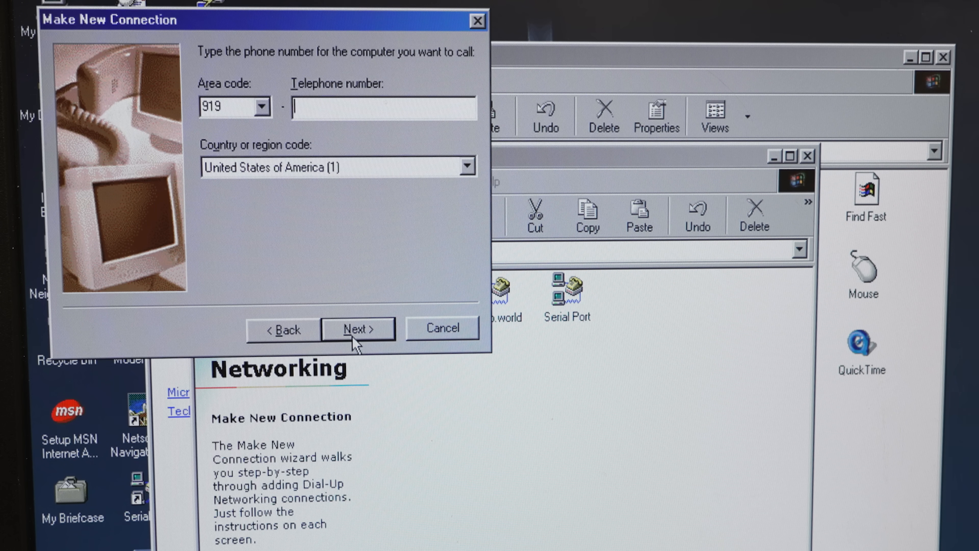
{"action": "type", "text": "5600300"}
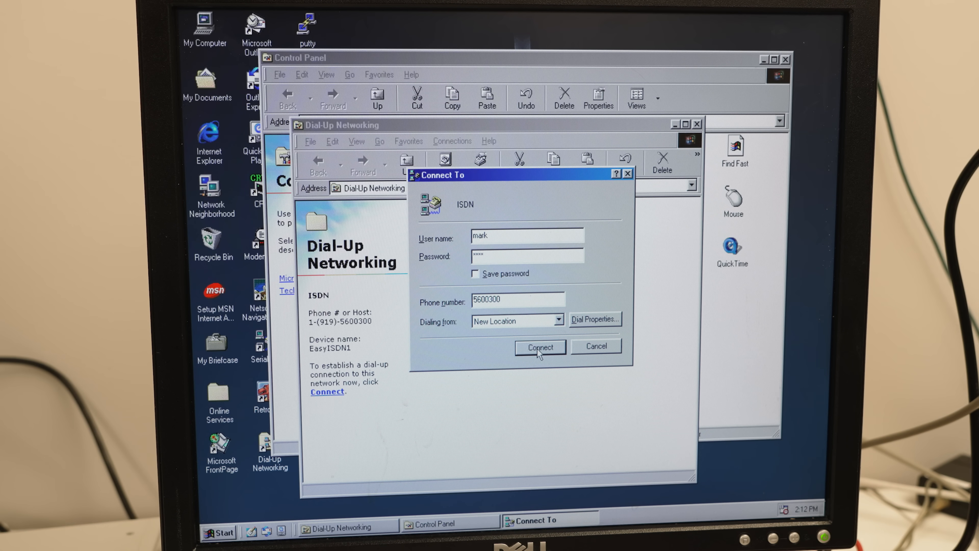
{"action": "left_click", "coordinate": [540, 347]}
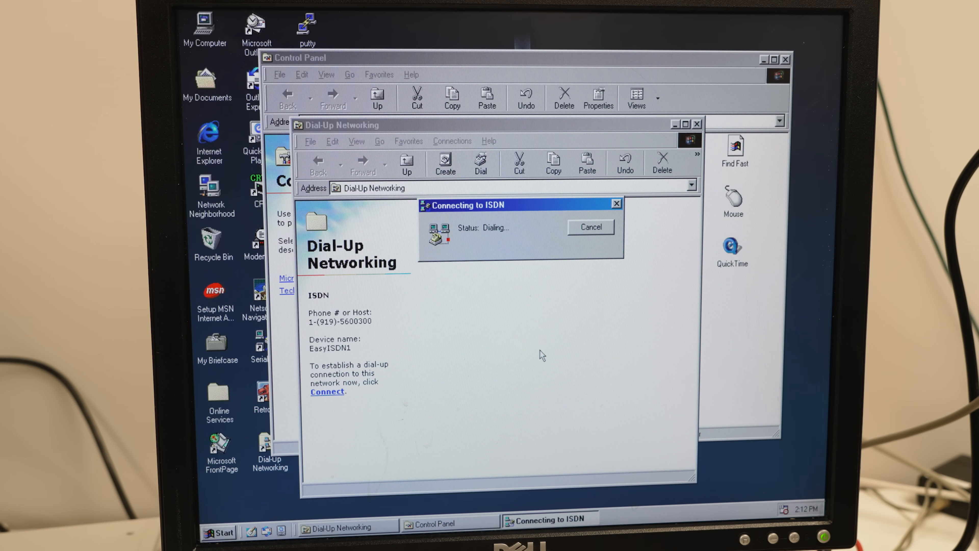